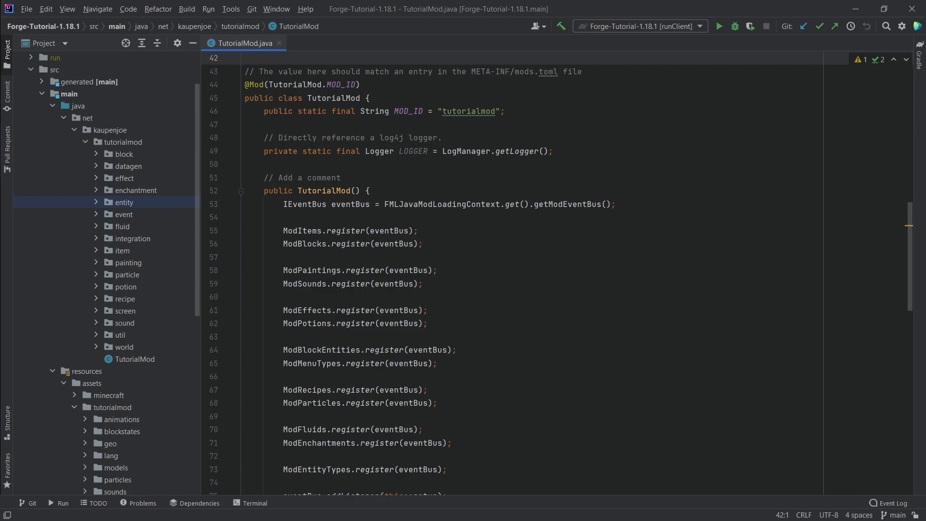
mouse_move(96, 349)
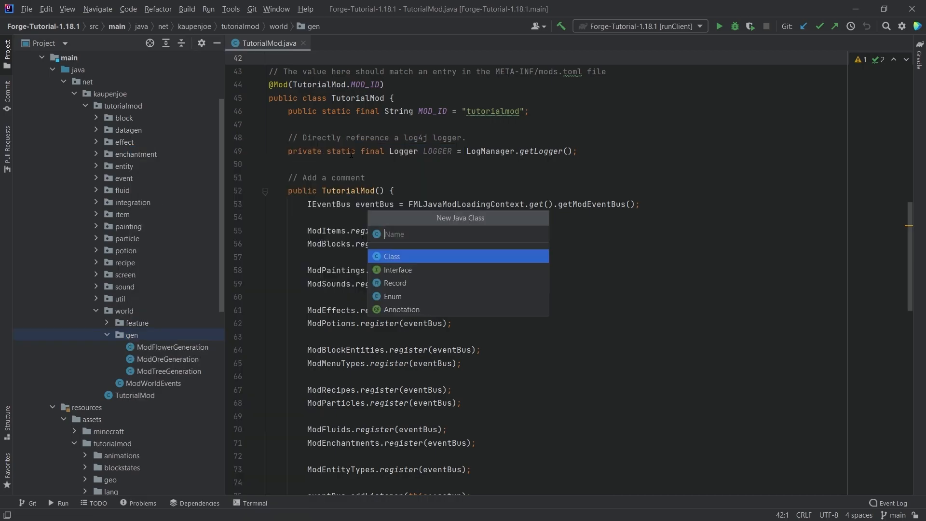
- Name the new class in the world gen package ModEntityGeneration
text(ModEntityGe)
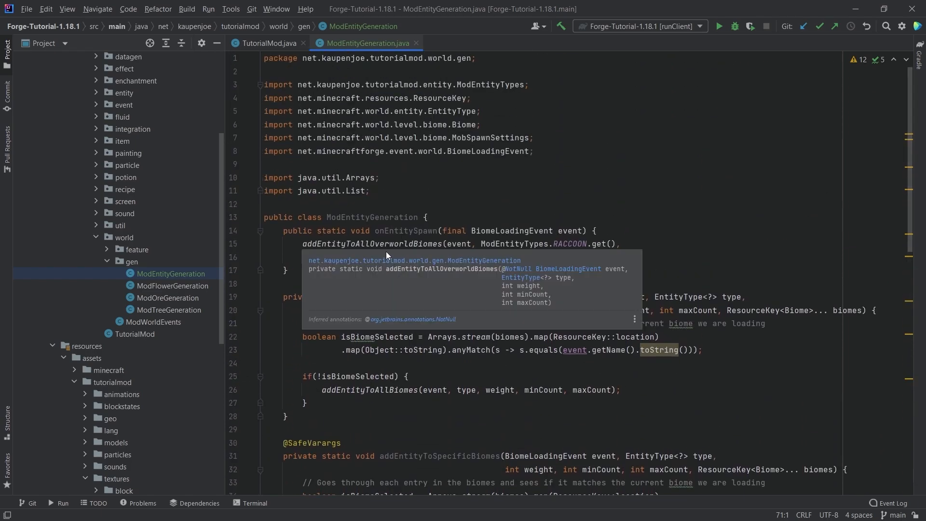
scroll(down, 3)
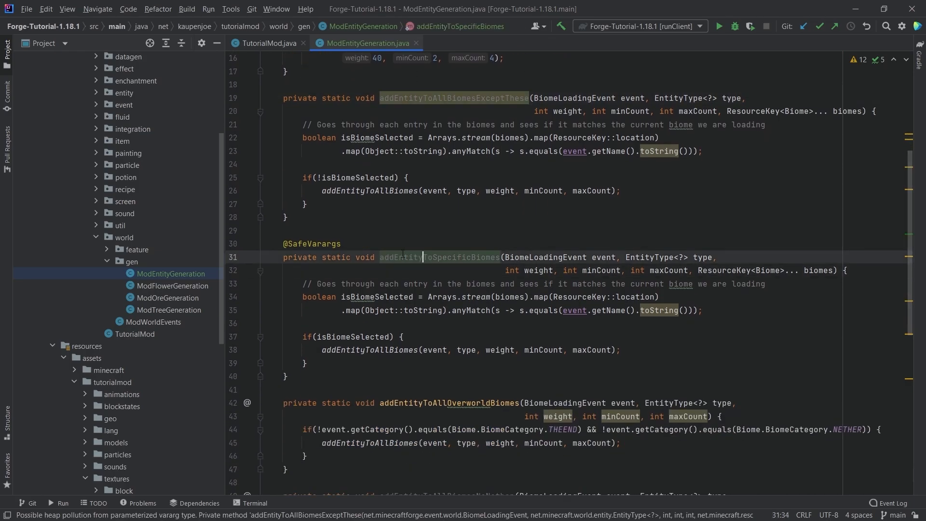
click(447, 98)
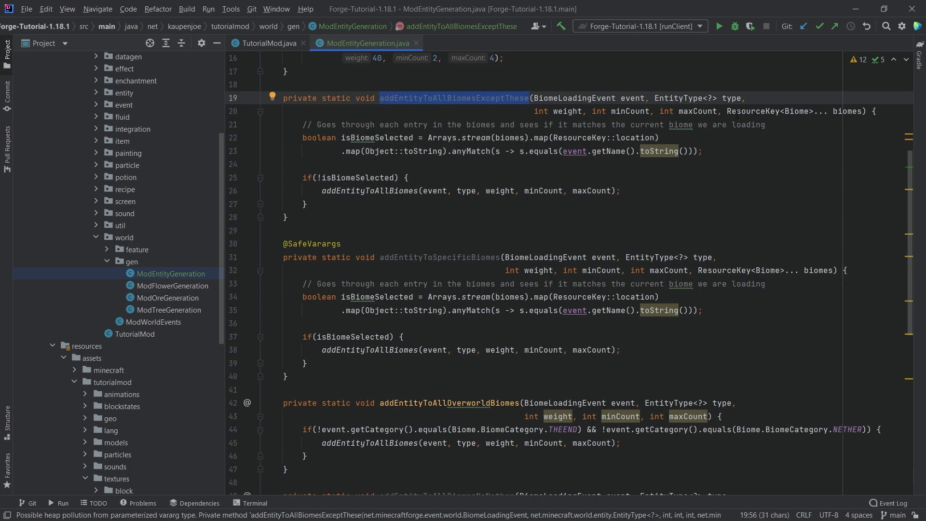
scroll(down, 3)
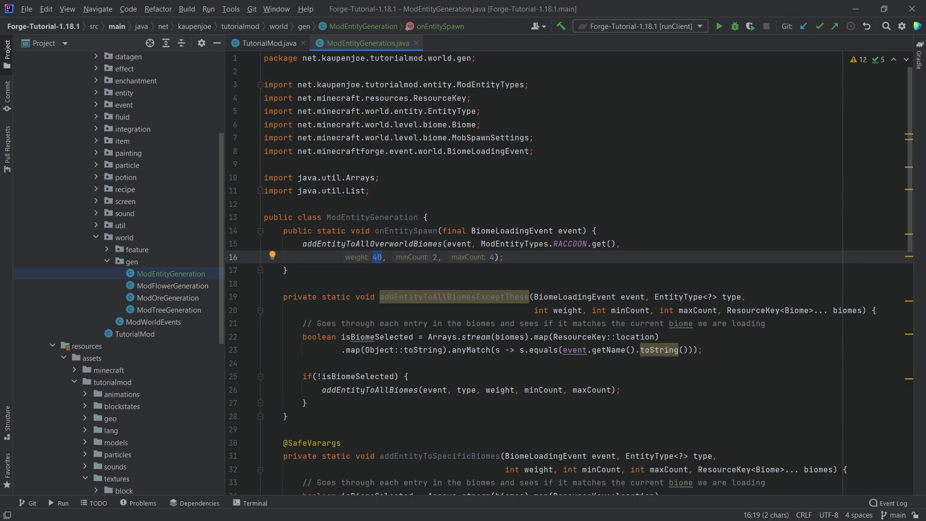
mouse_move(9, 228)
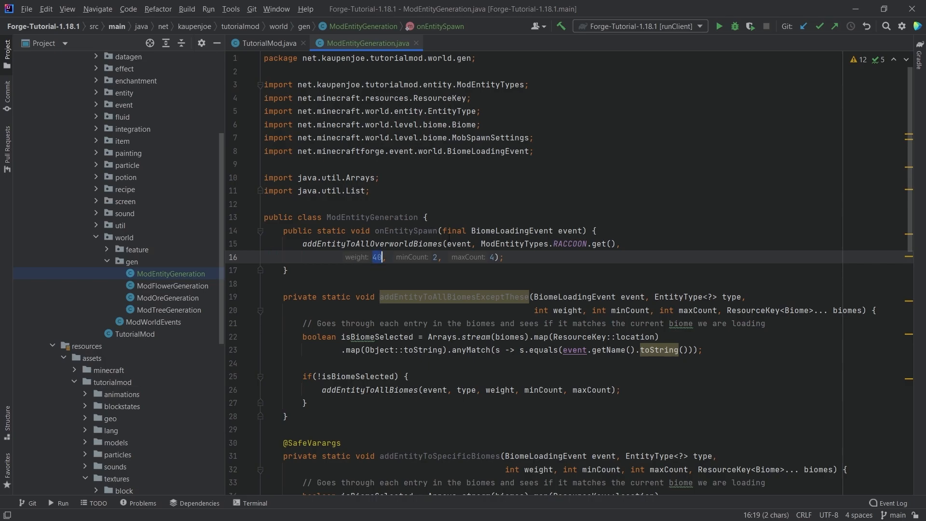
- Change the raccoon spawn weight to 500 and then back to 40
text(500)
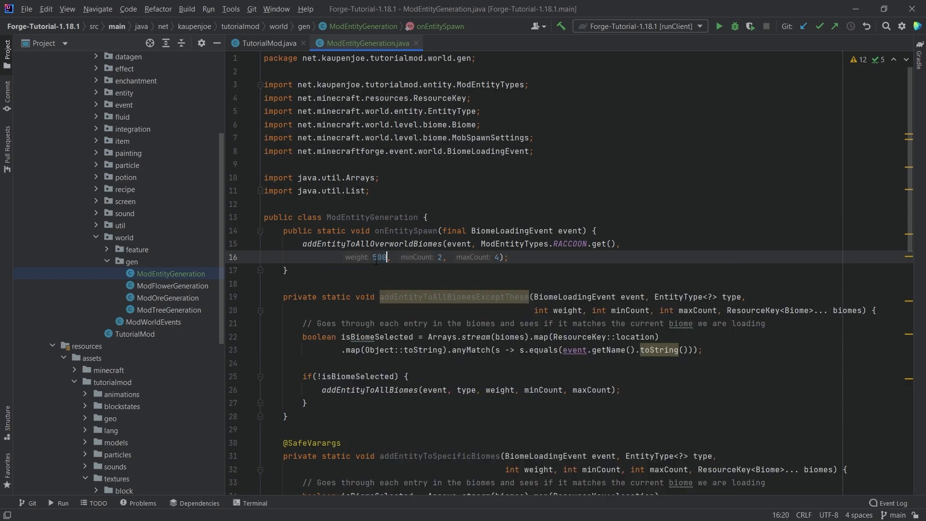
text(40)
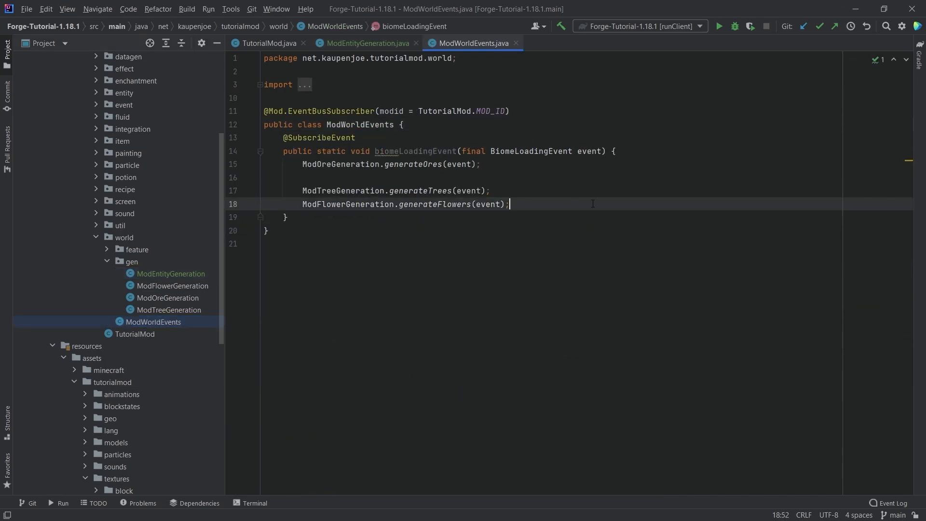
- Add ModEntityGeneration.onEntitySpawn(event) to biomeLoadingEvent and confirm onEntitySpawn is used
text(Mod)
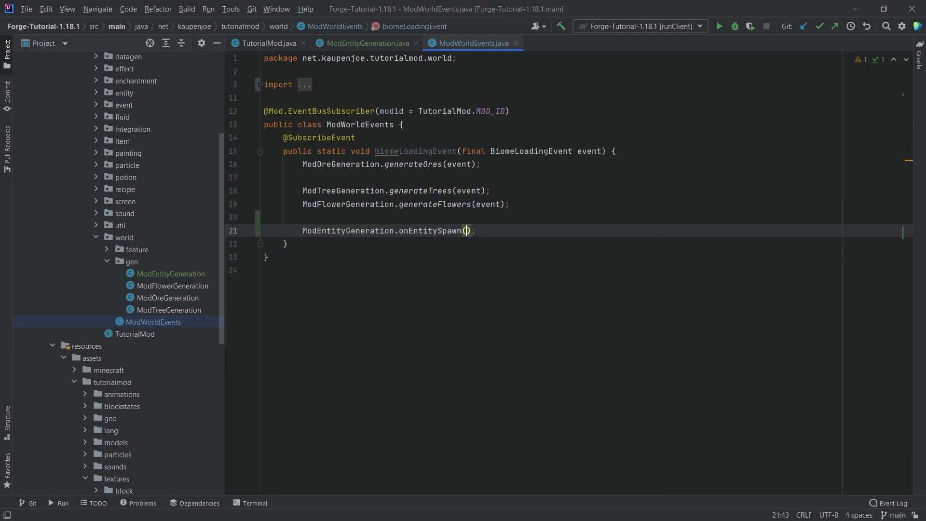
text(event) {)
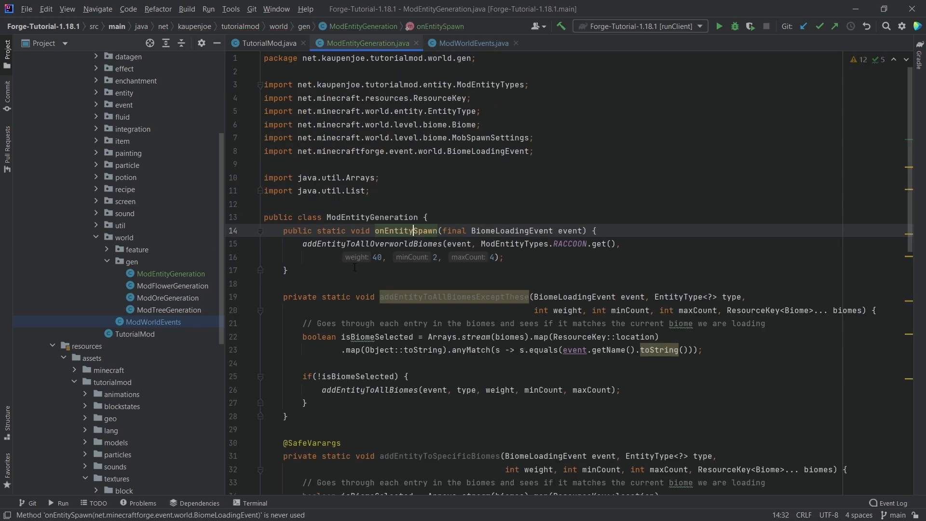
click(135, 334)
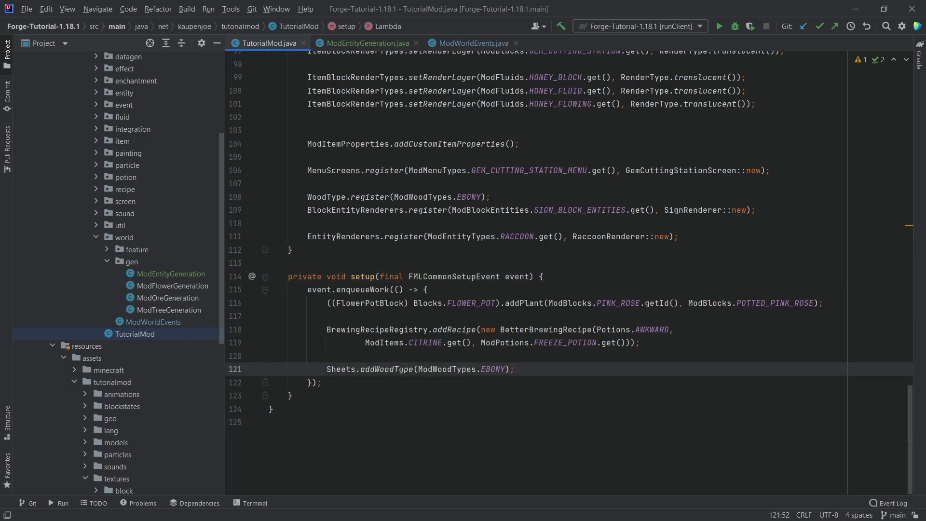
- Start SpawnPlacements.register for the raccoon with the ON_GROUND placement type
text(SPawnPlacements.r)
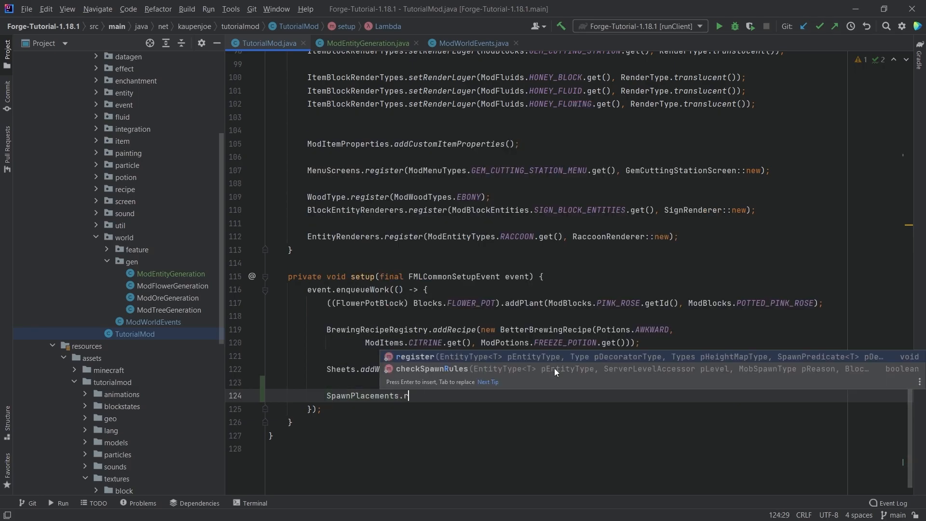
text(egister(ModI)
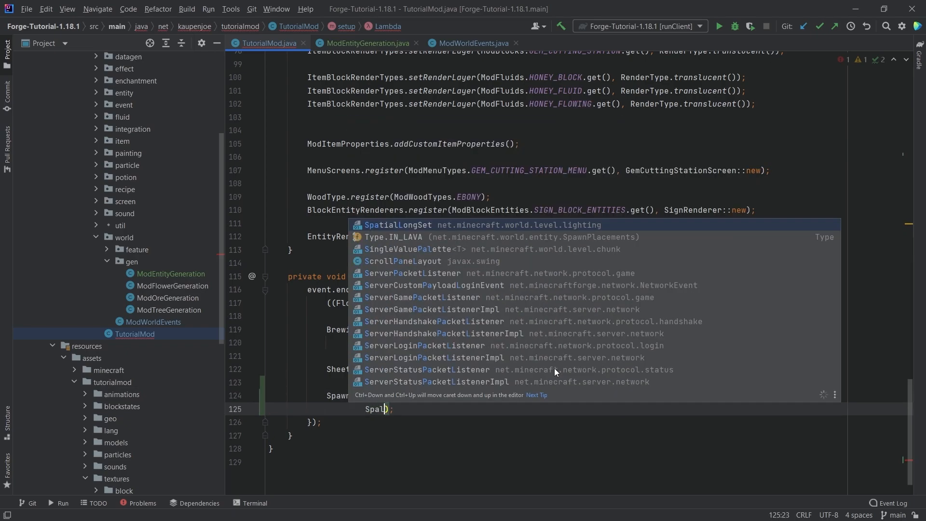
text(n)
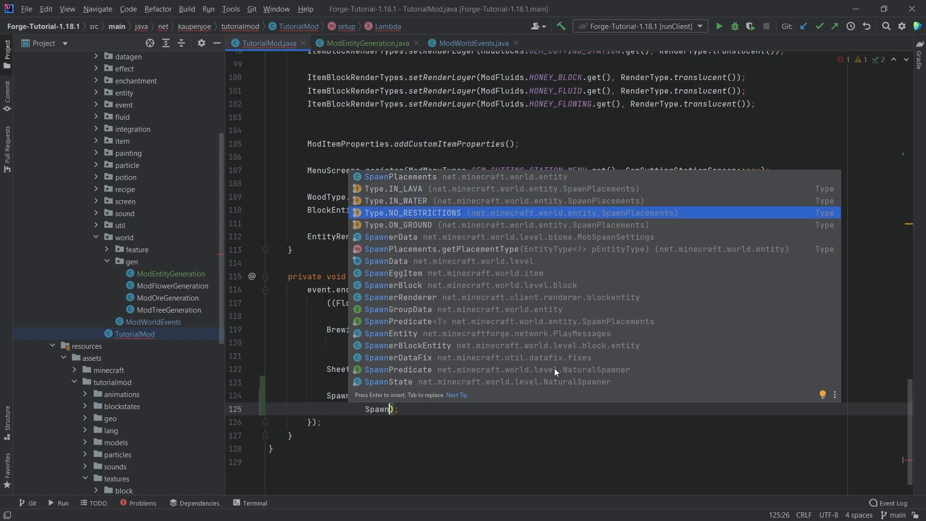
key(Down)
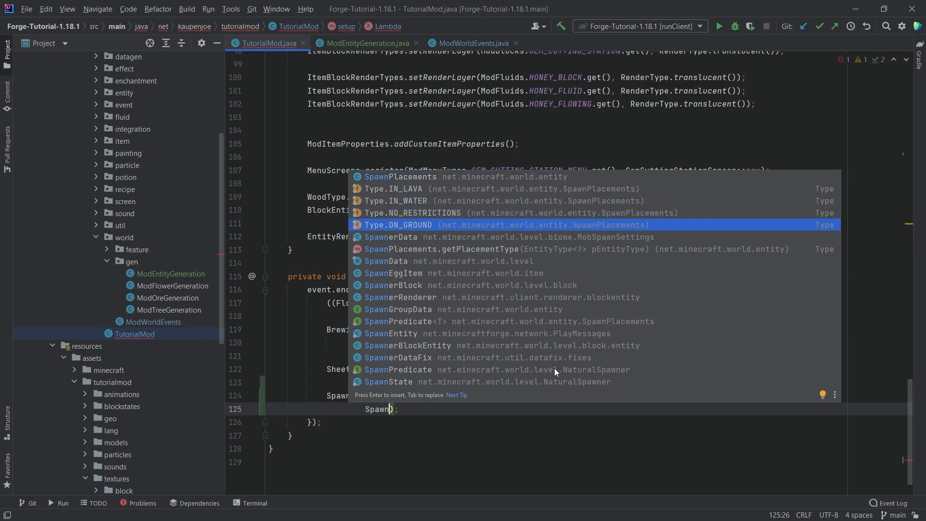
key(Enter)
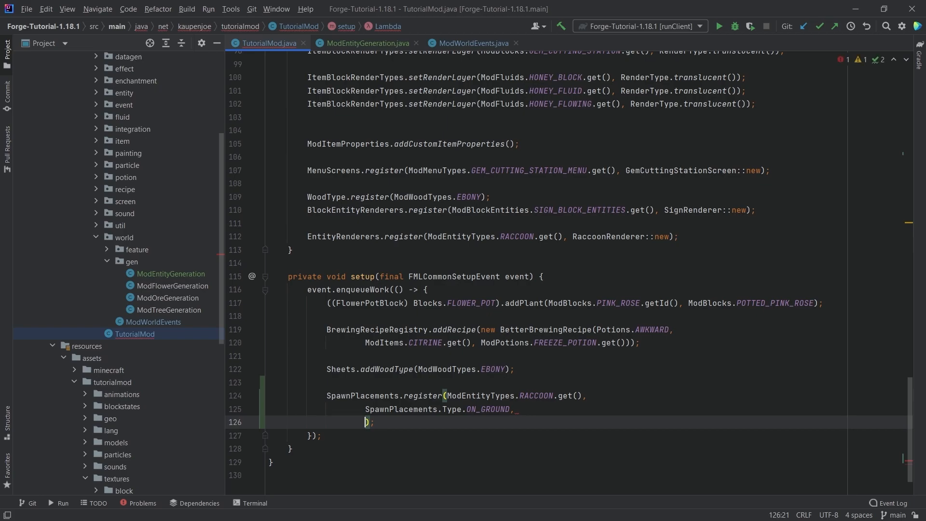
- Finish the registration with MOTION_BLOCKING_NO_LEAVES and Animal::checkAnimalSpawnRules, then view register's source
text(Heigh)
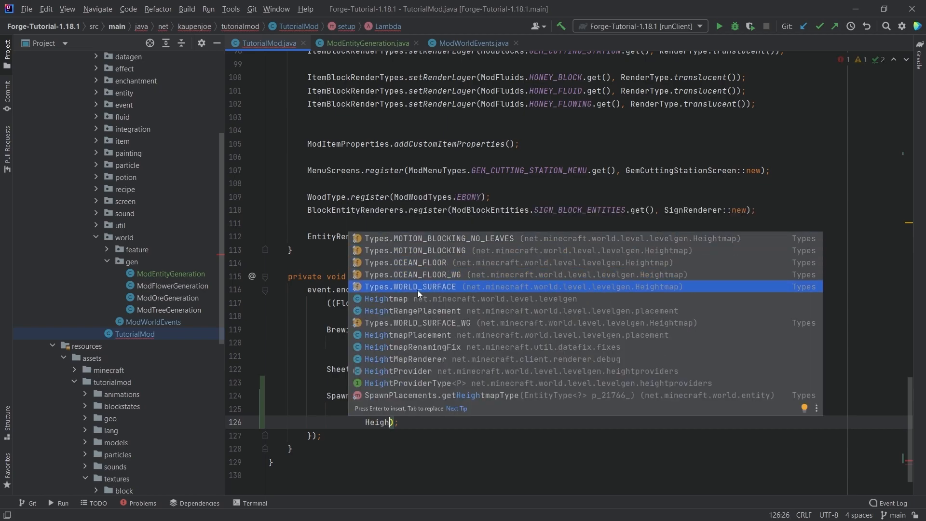
mouse_move(412, 290)
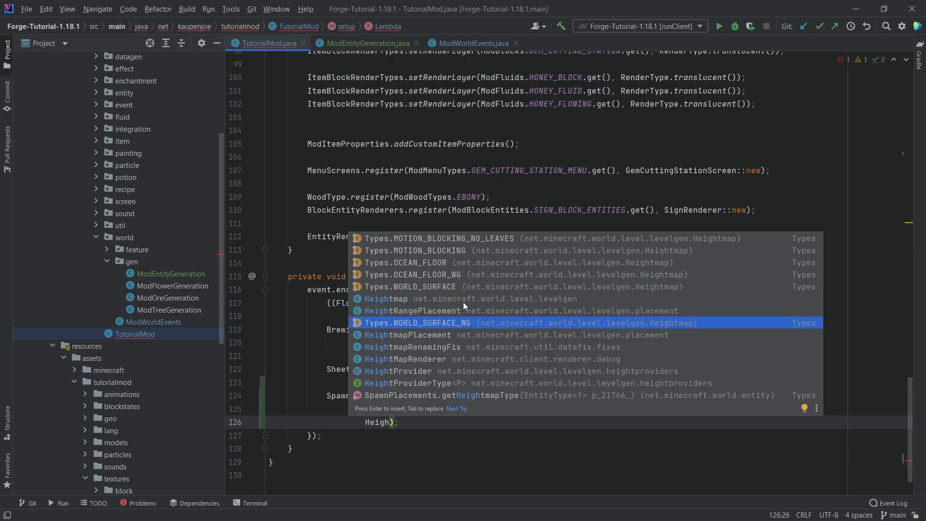
key(Up)
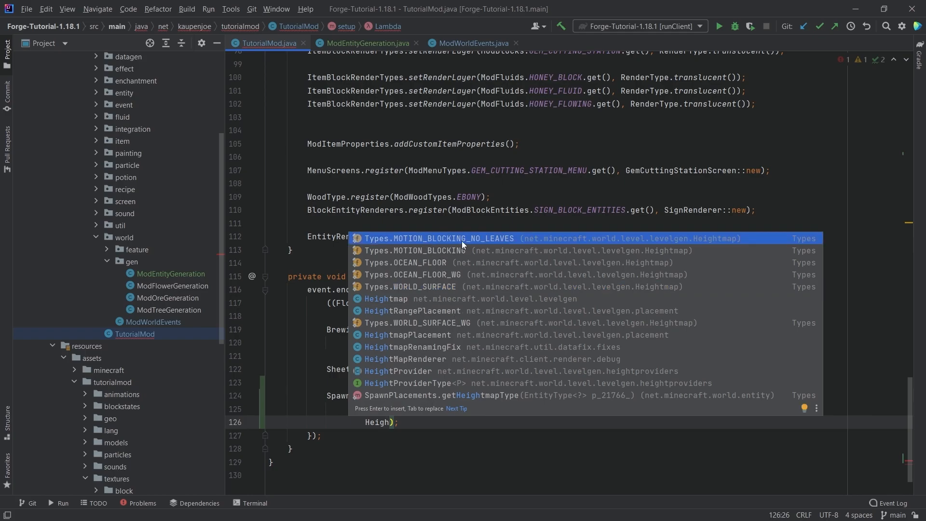
mouse_move(484, 243)
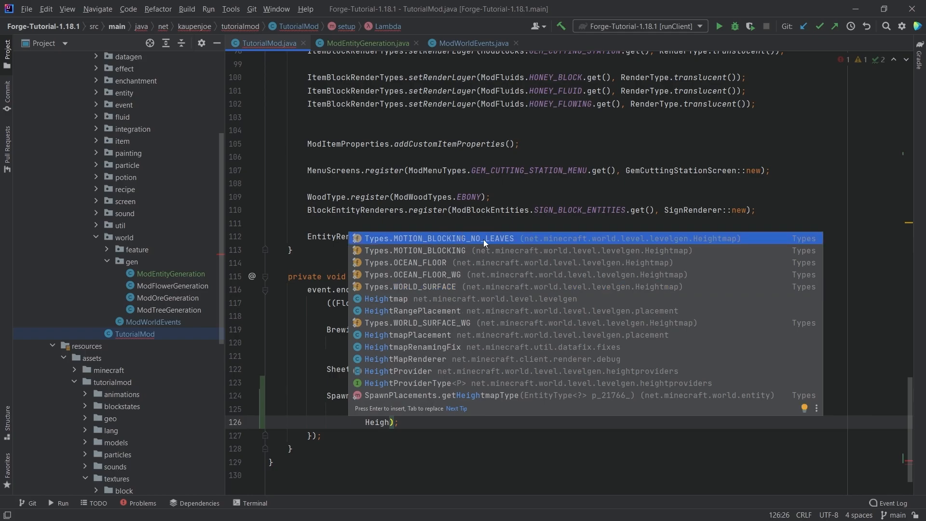
key(Enter)
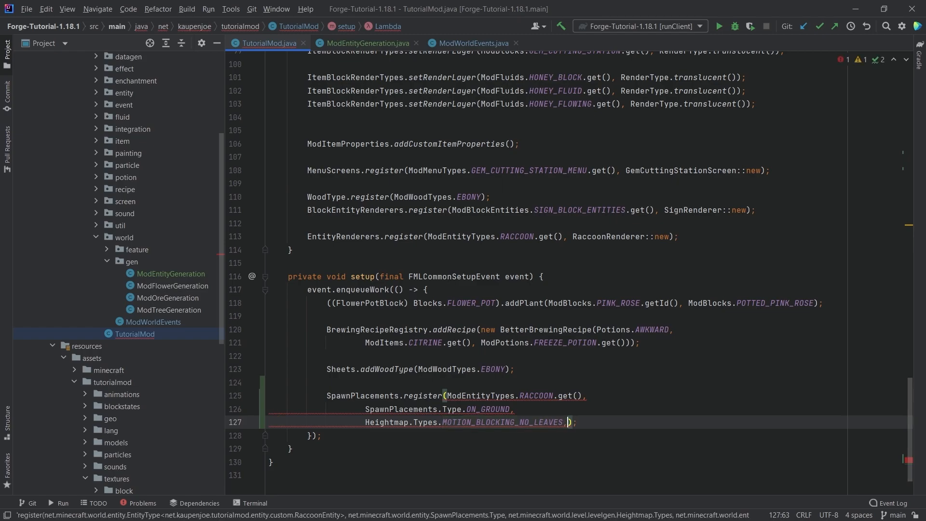
text(Animal);)
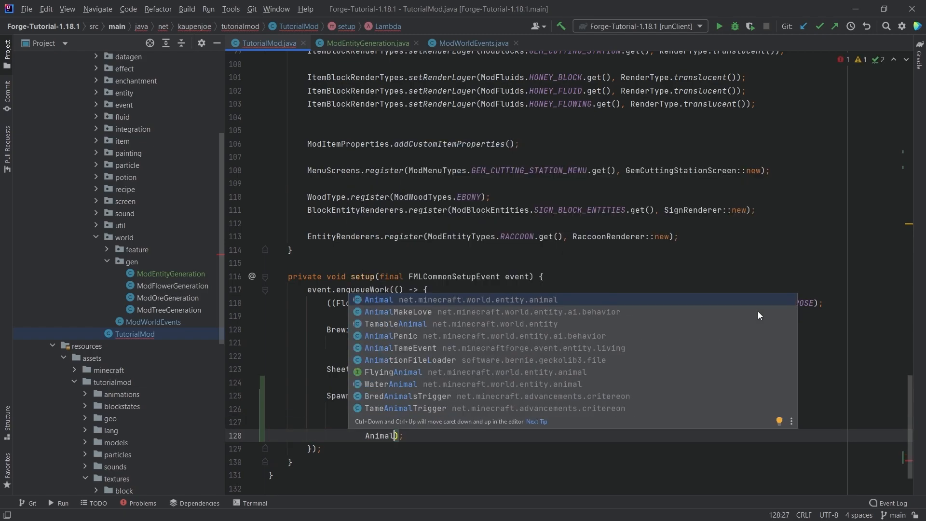
text(::checkAnimalSpawnRules)
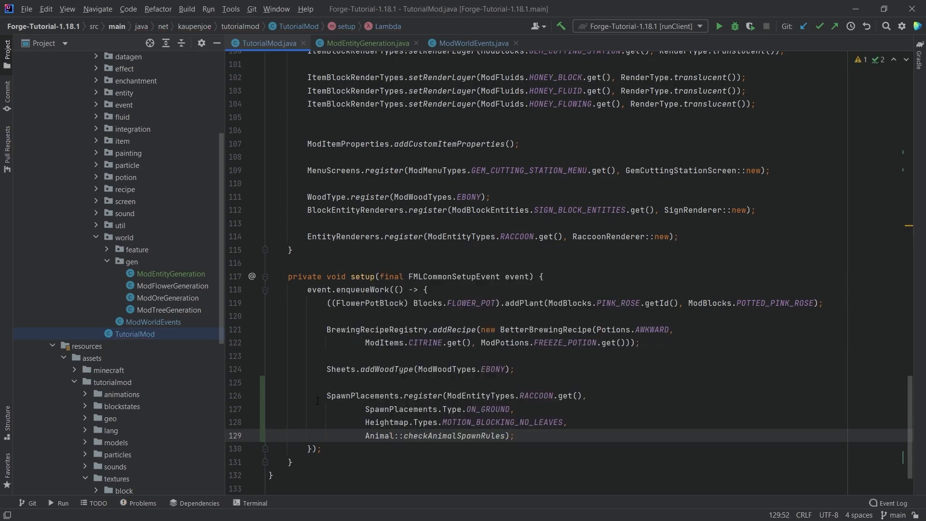
click(362, 396)
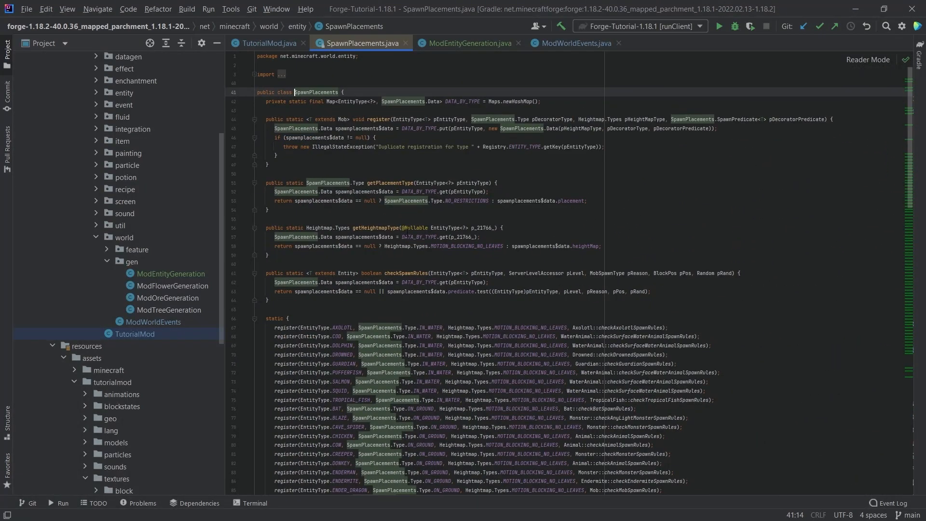
scroll(down, 3)
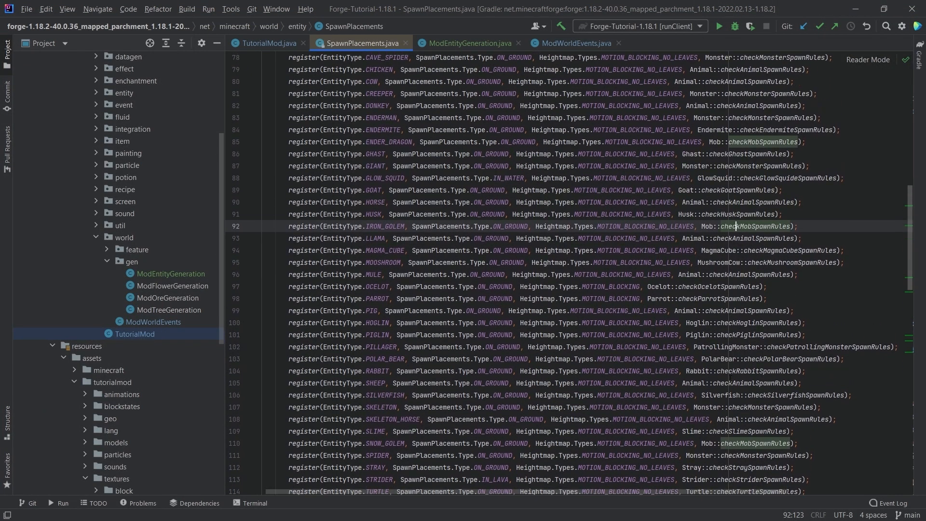
scroll(down, 3)
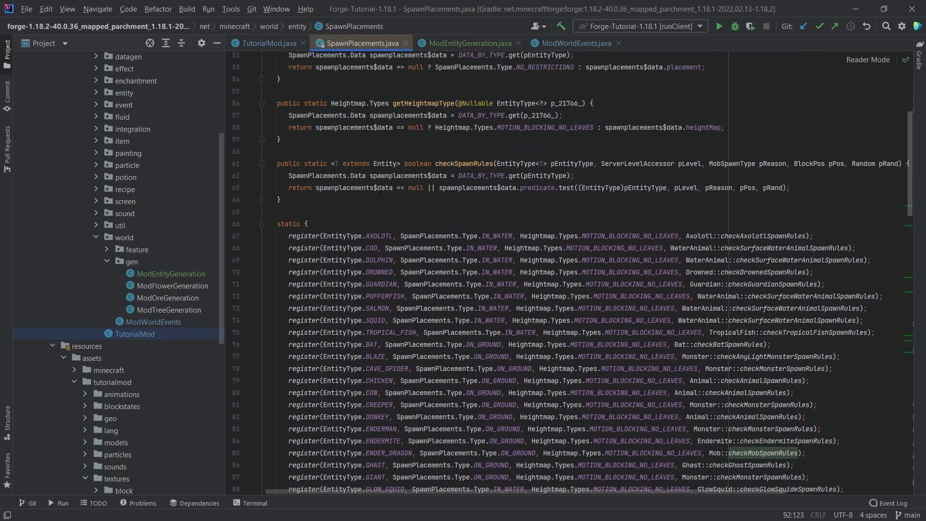
scroll(down, 3)
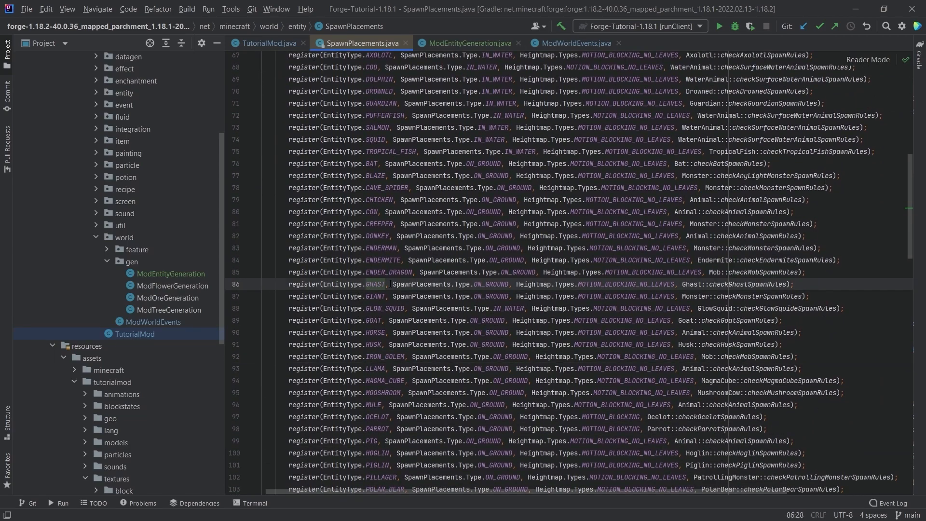
double_click(489, 283)
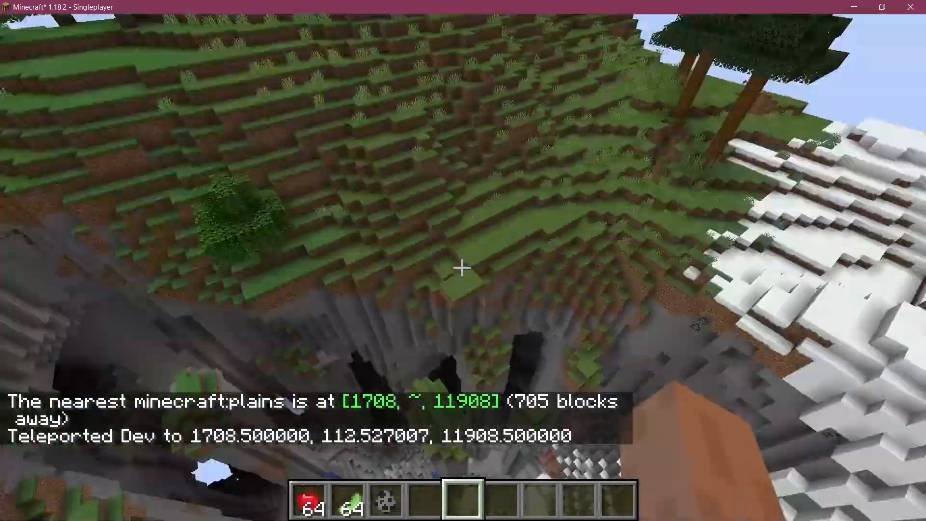
mouse_move(463, 266)
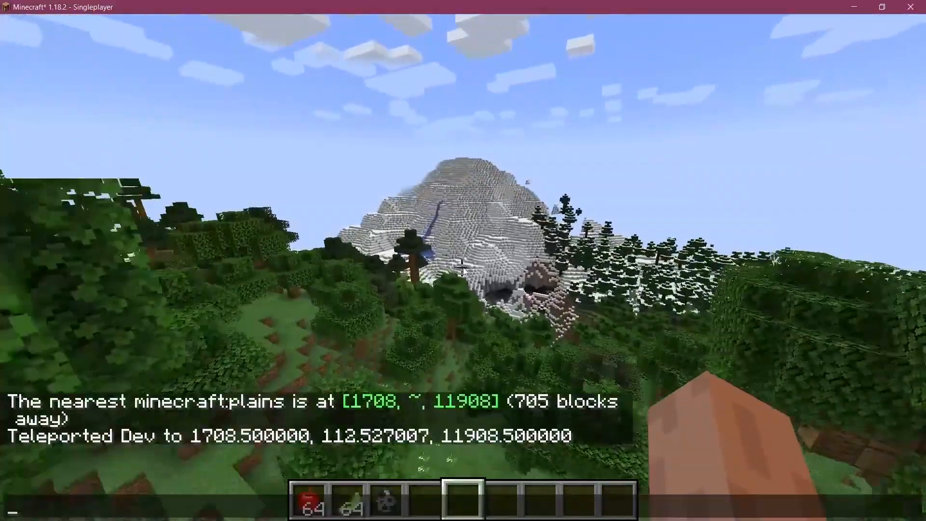
- Run the /tp @a and /worldborder commands while checking the plains for raccoons
text(/tp @a)
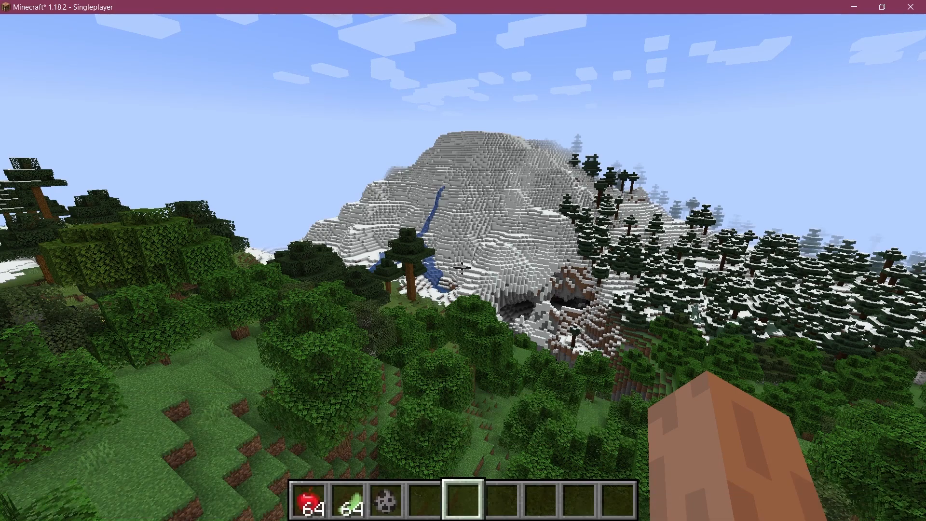
text(/worldborder)
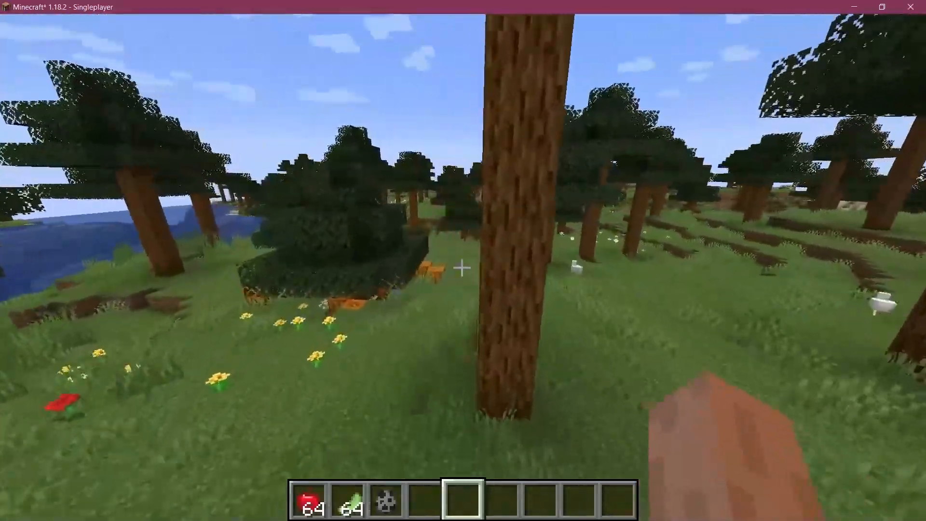
mouse_move(463, 266)
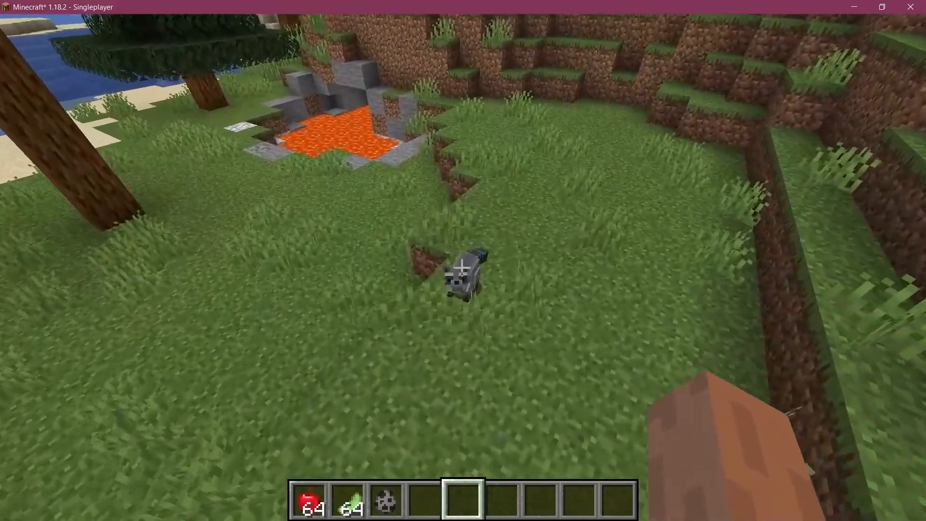
mouse_move(463, 267)
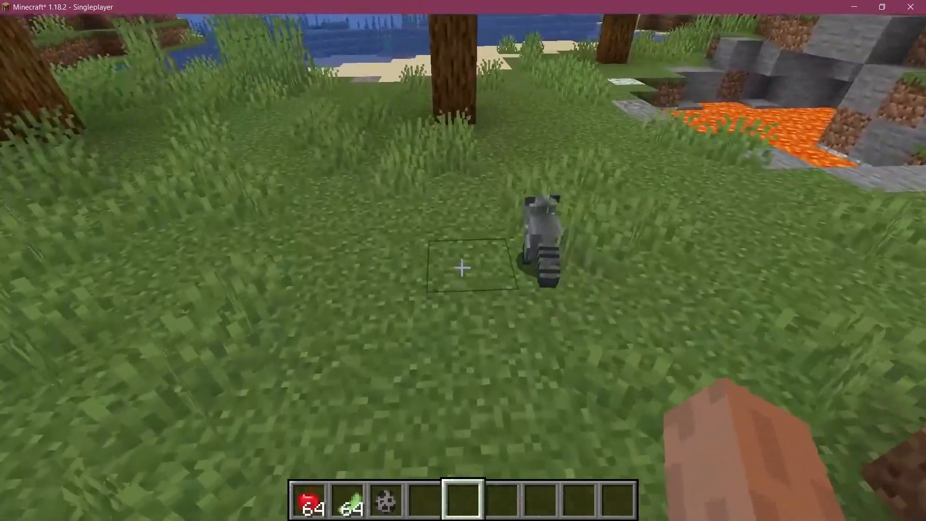